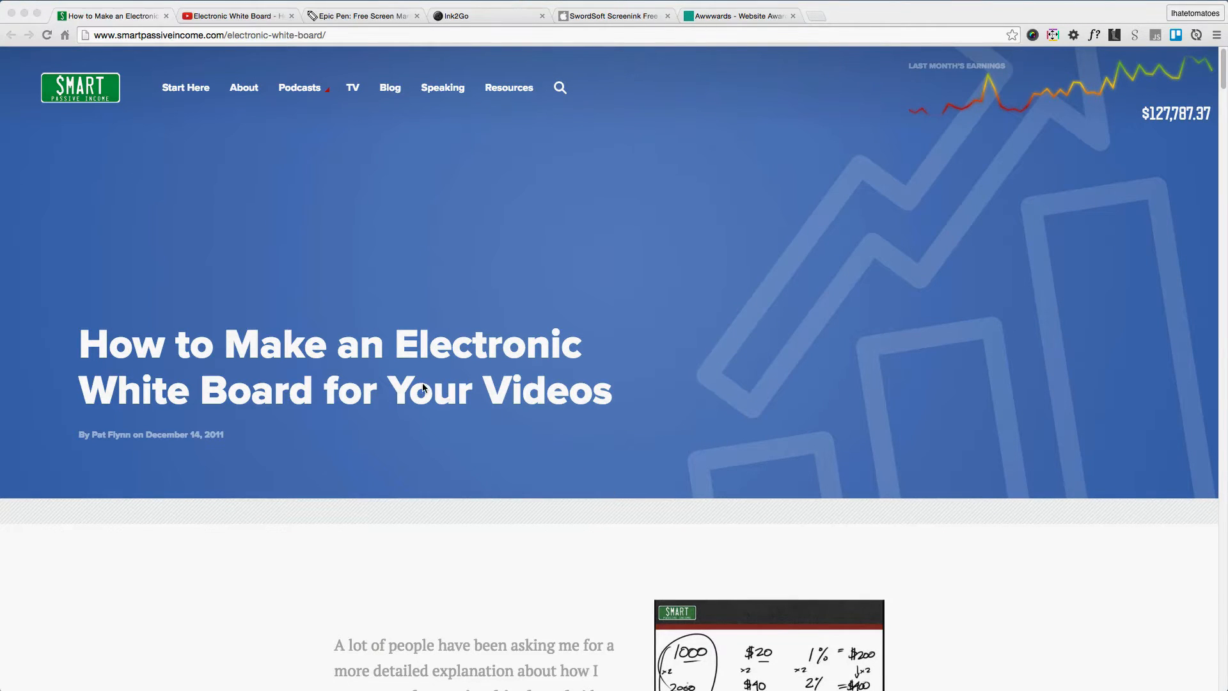
pyautogui.moveTo(784, 368)
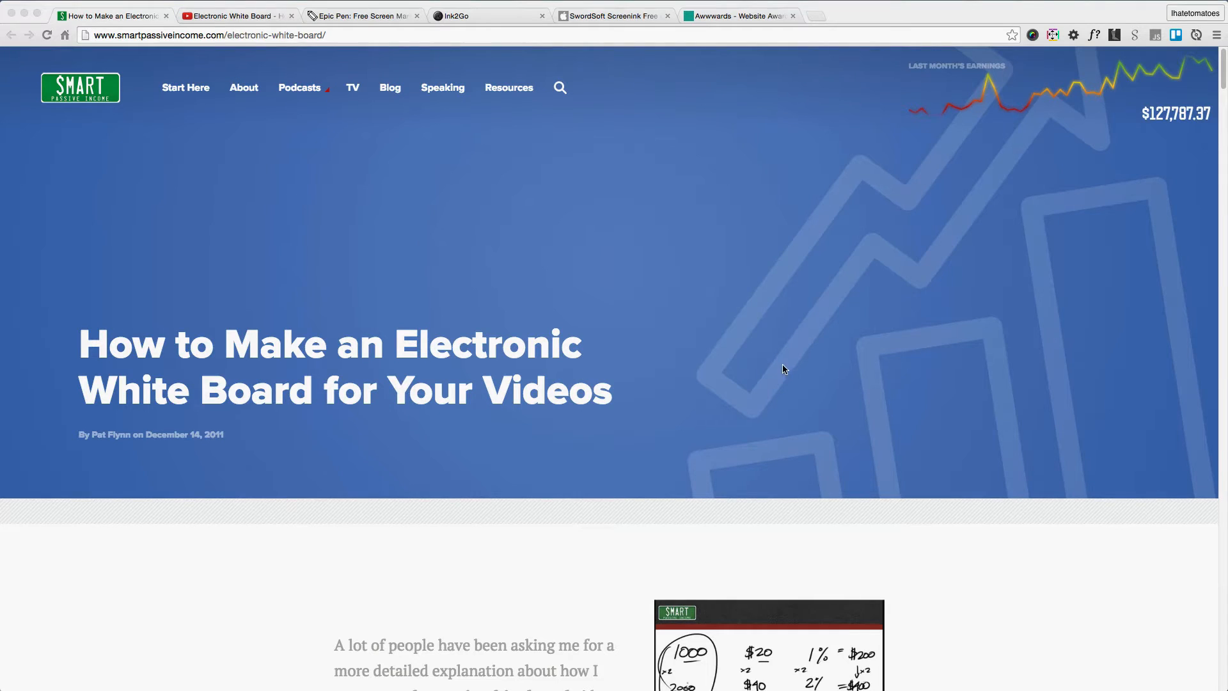
pyautogui.moveTo(1222, 75)
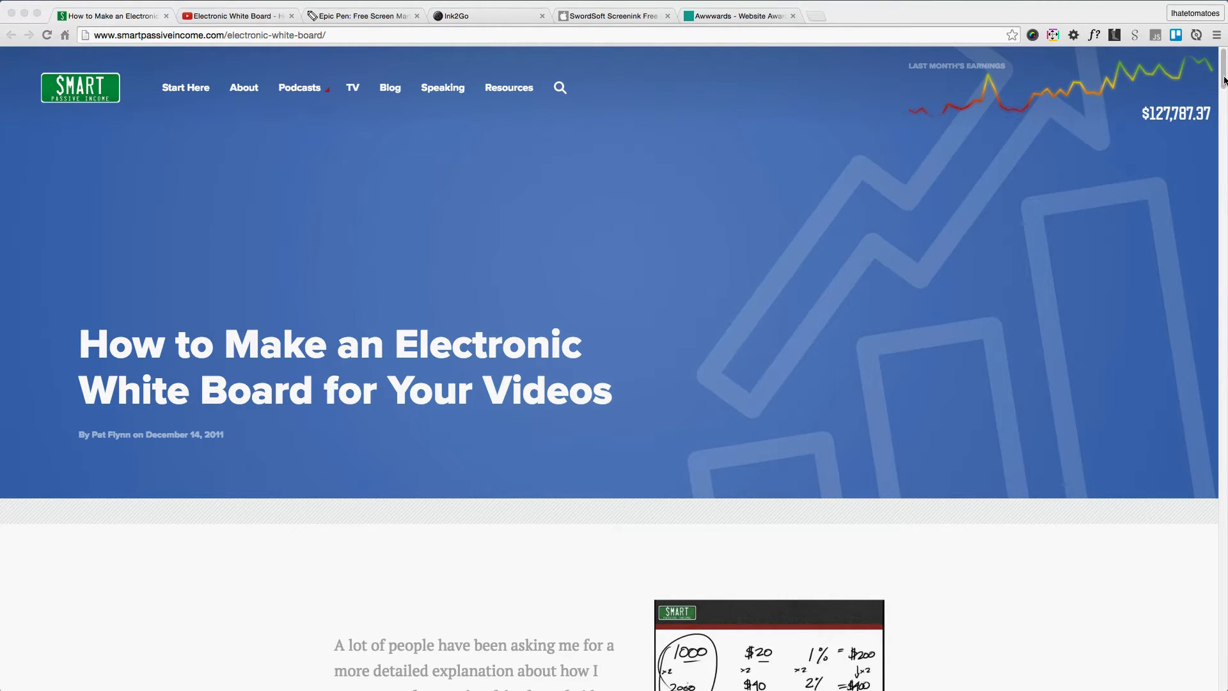
# Scroll the white board article down to the 'Items mentioned in the video' tools list
pyautogui.scroll(-3)
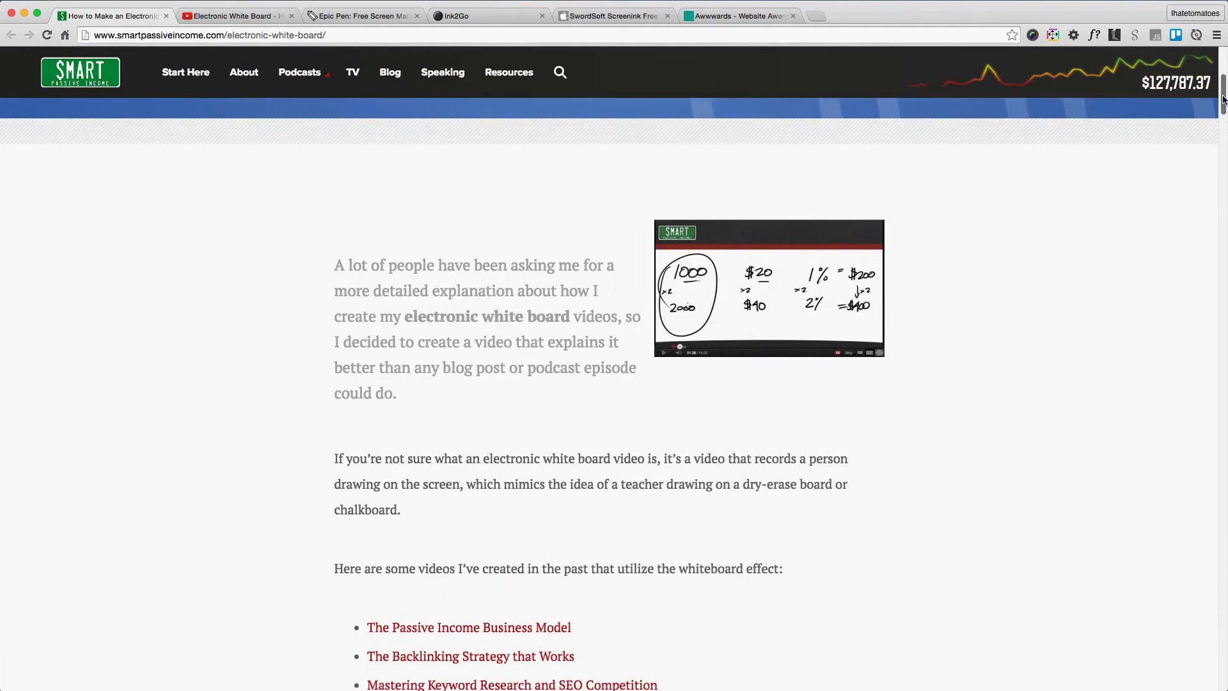
pyautogui.click(236, 16)
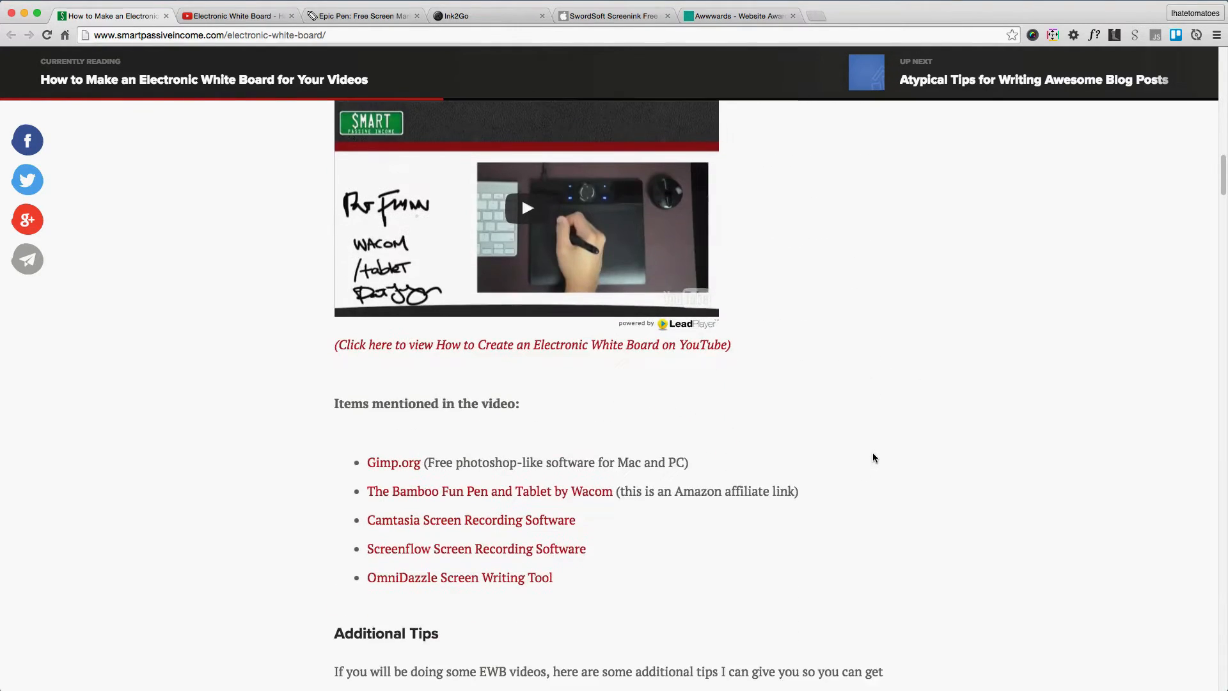
pyautogui.scroll(-3)
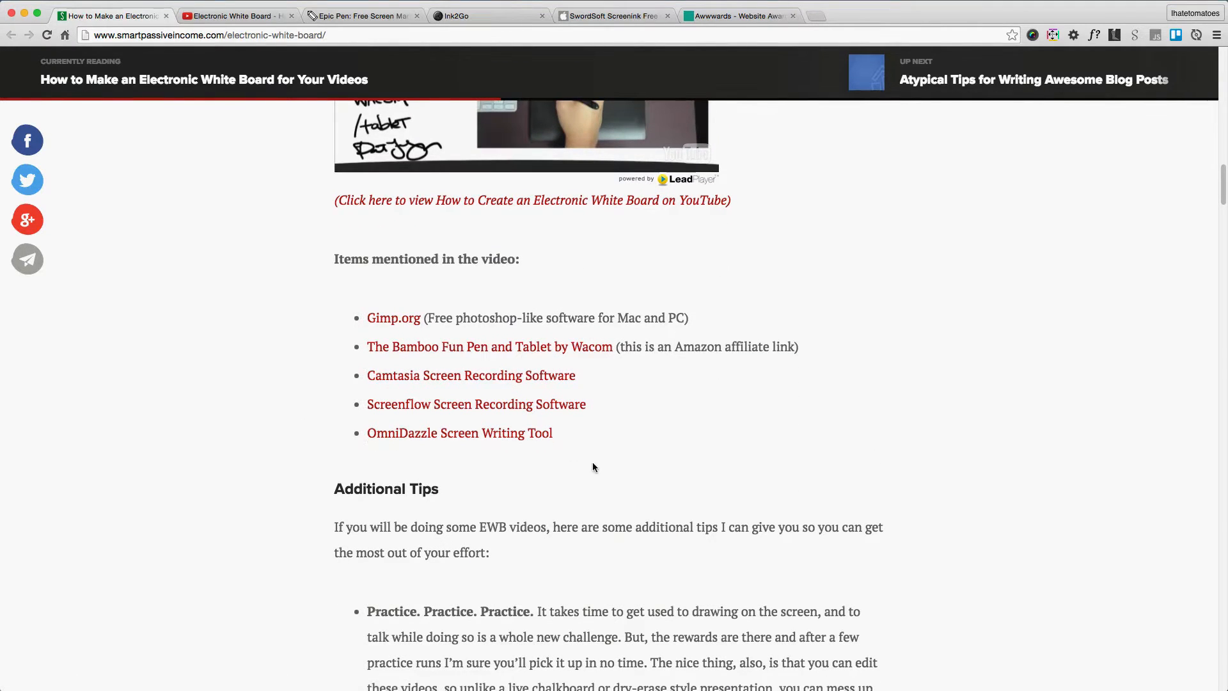
pyautogui.moveTo(459, 434)
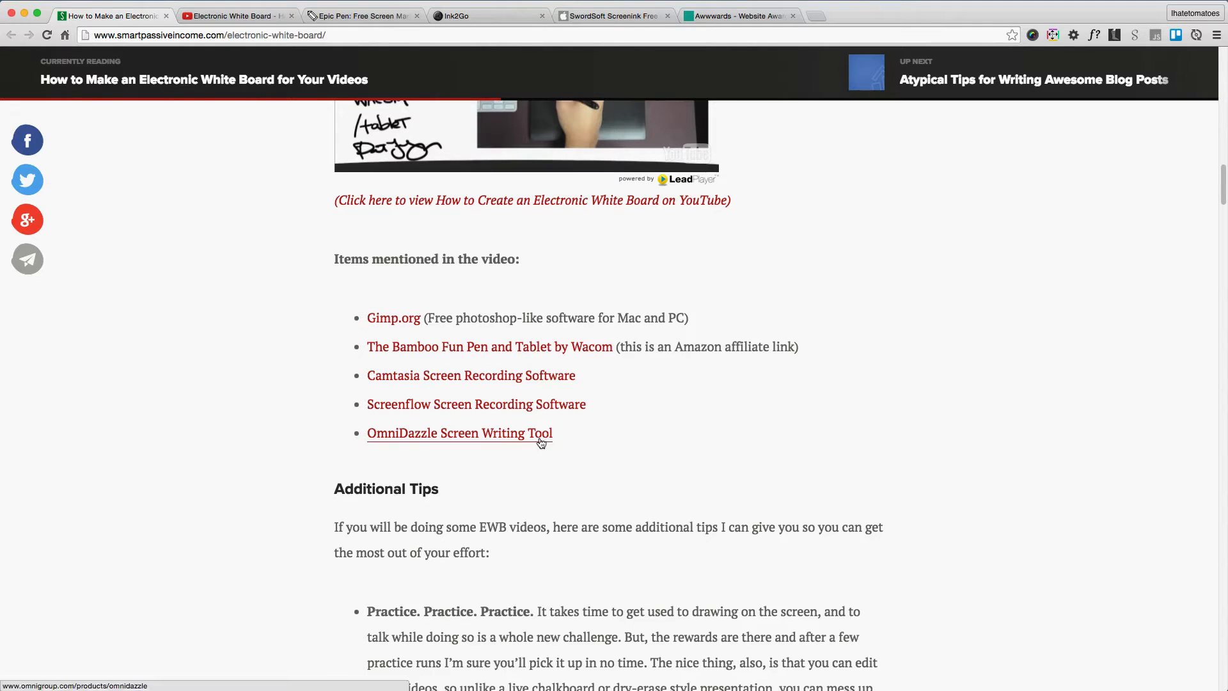
pyautogui.click(459, 434)
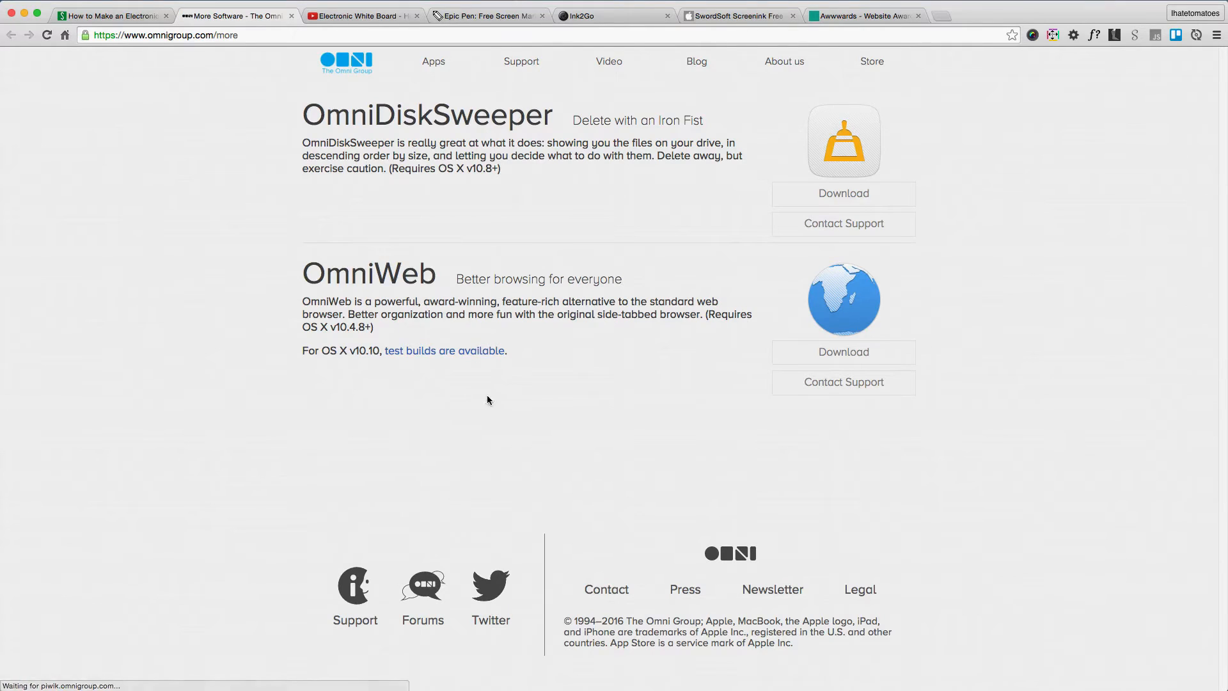
pyautogui.click(236, 16)
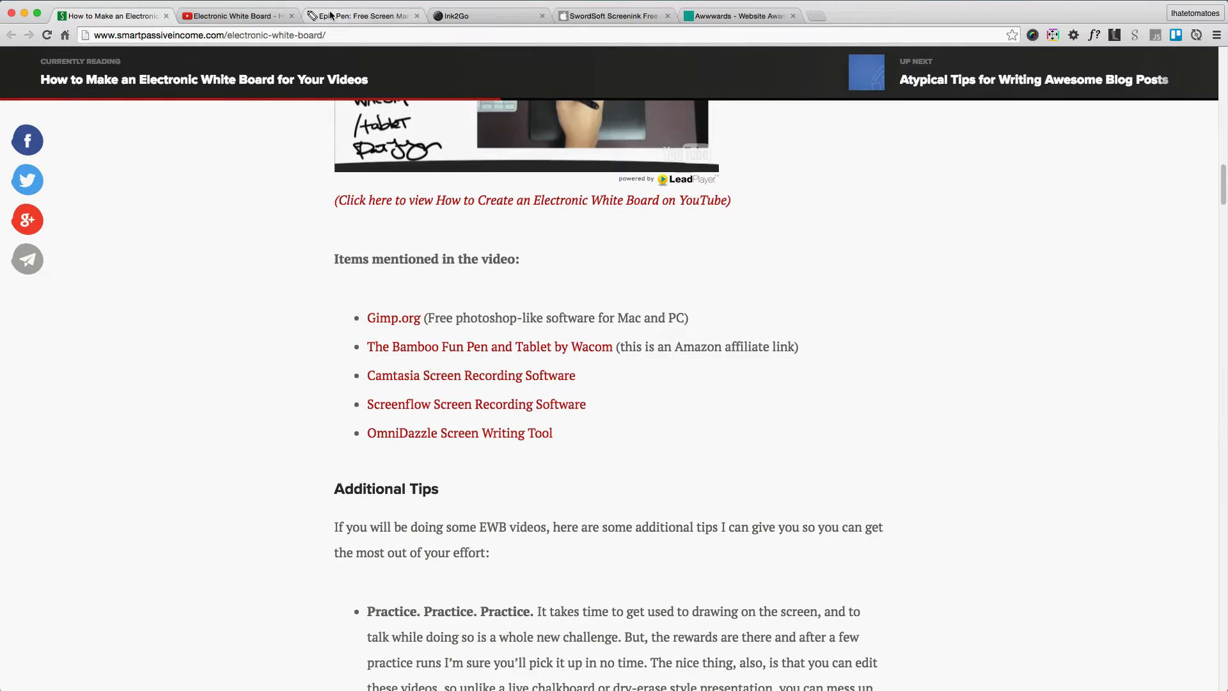
# Browse the Epic Pen homepage down to its Download section
pyautogui.click(361, 16)
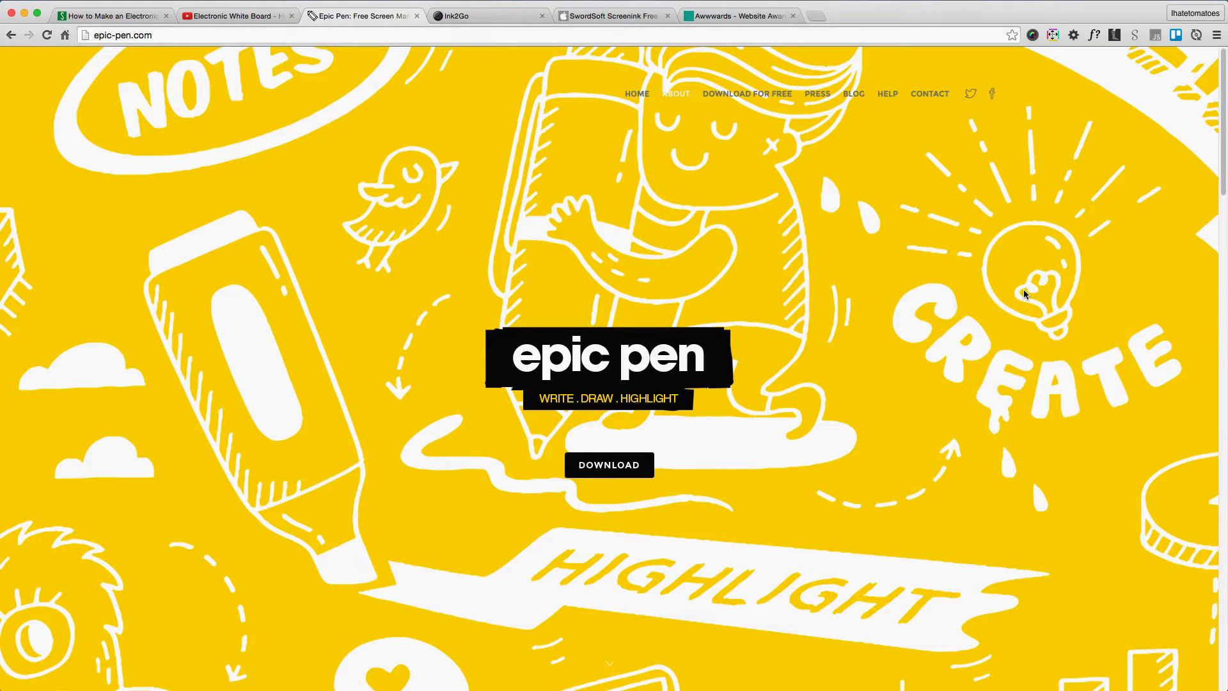
pyautogui.moveTo(588, 298)
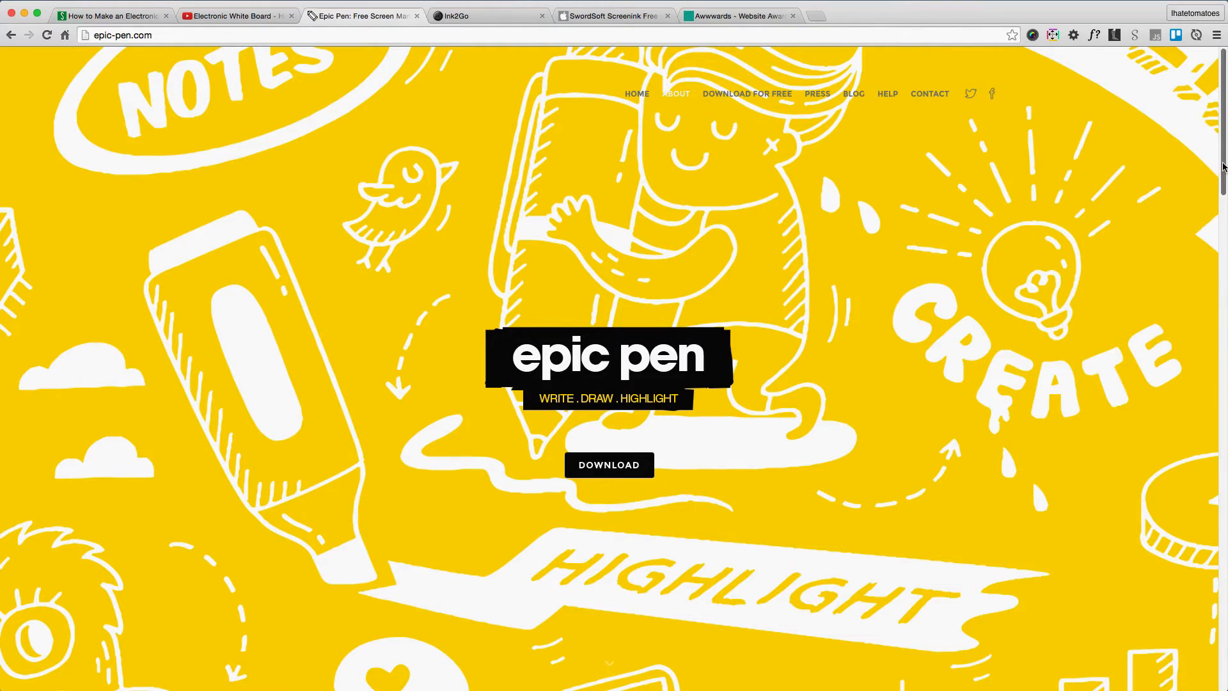
pyautogui.scroll(-3)
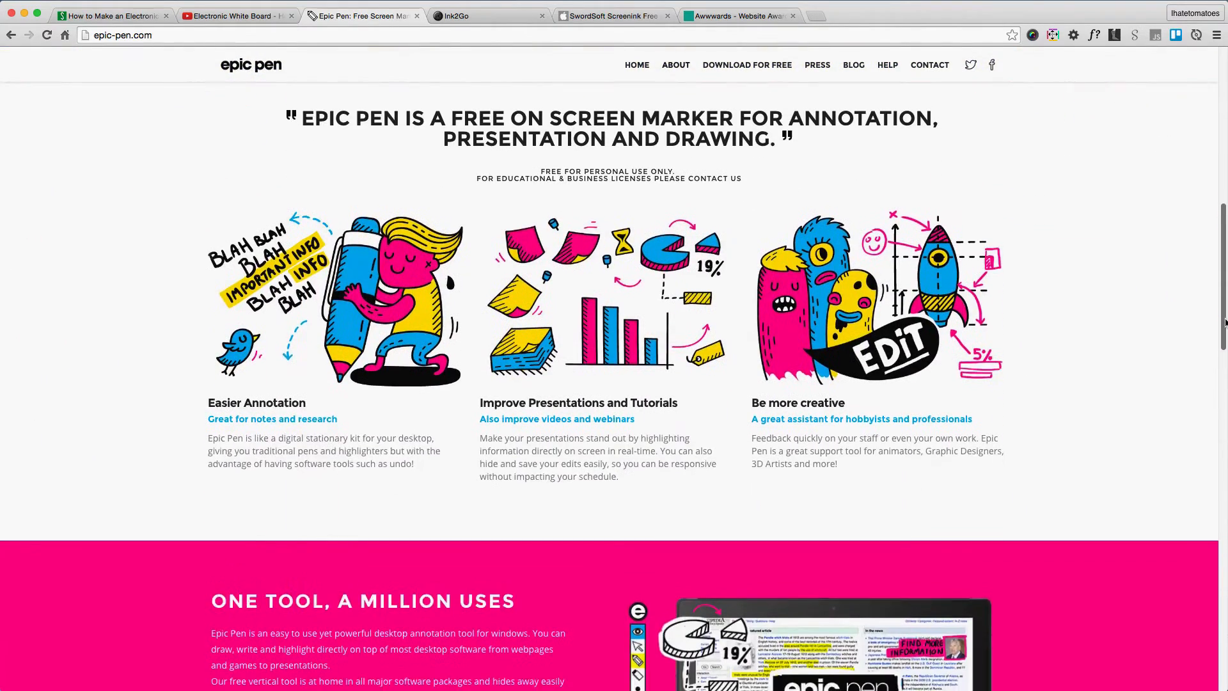
pyautogui.scroll(-3)
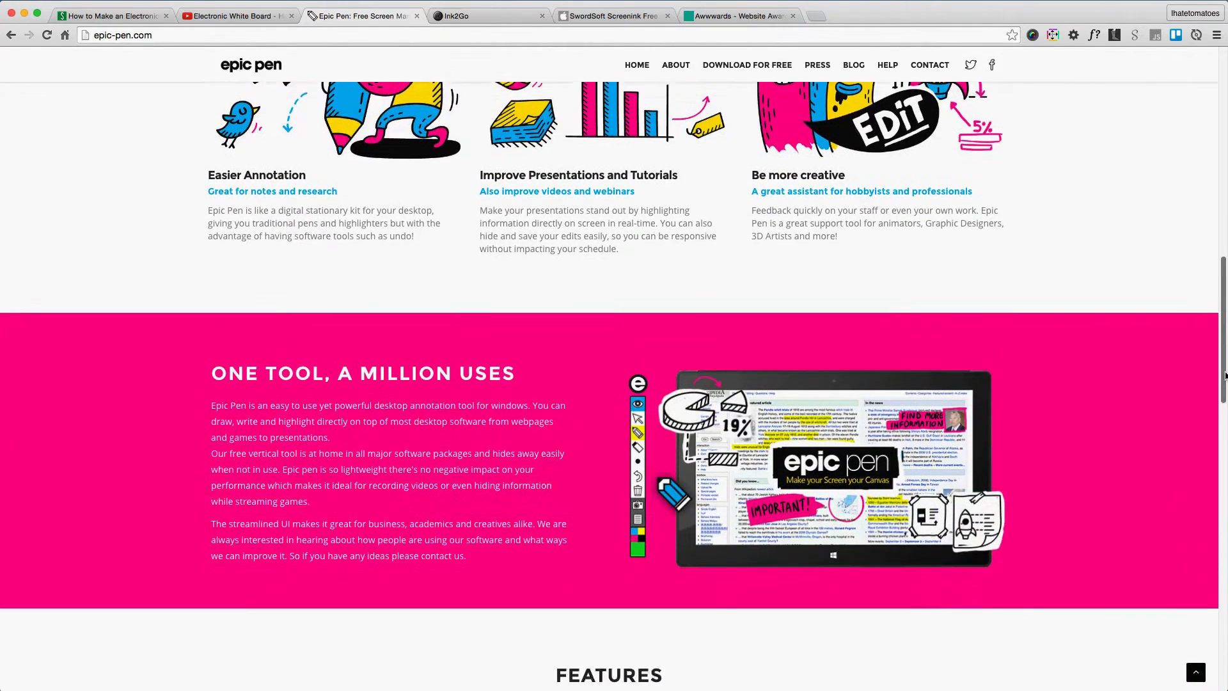
pyautogui.scroll(-3)
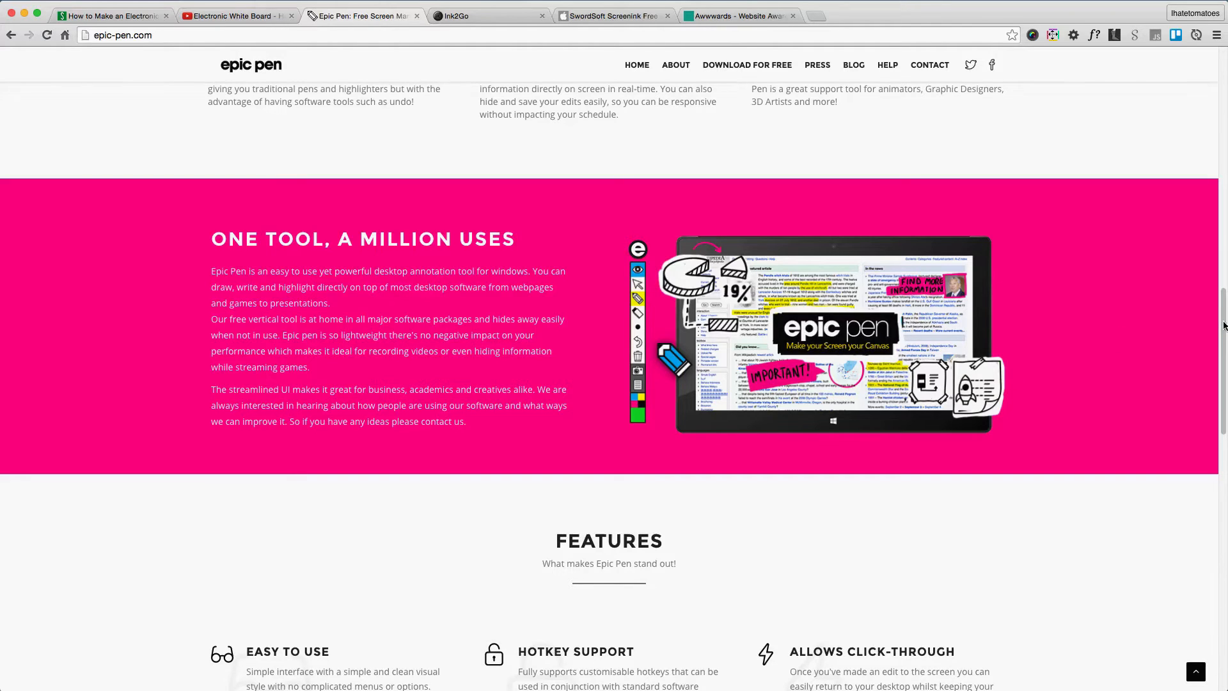
pyautogui.scroll(-3)
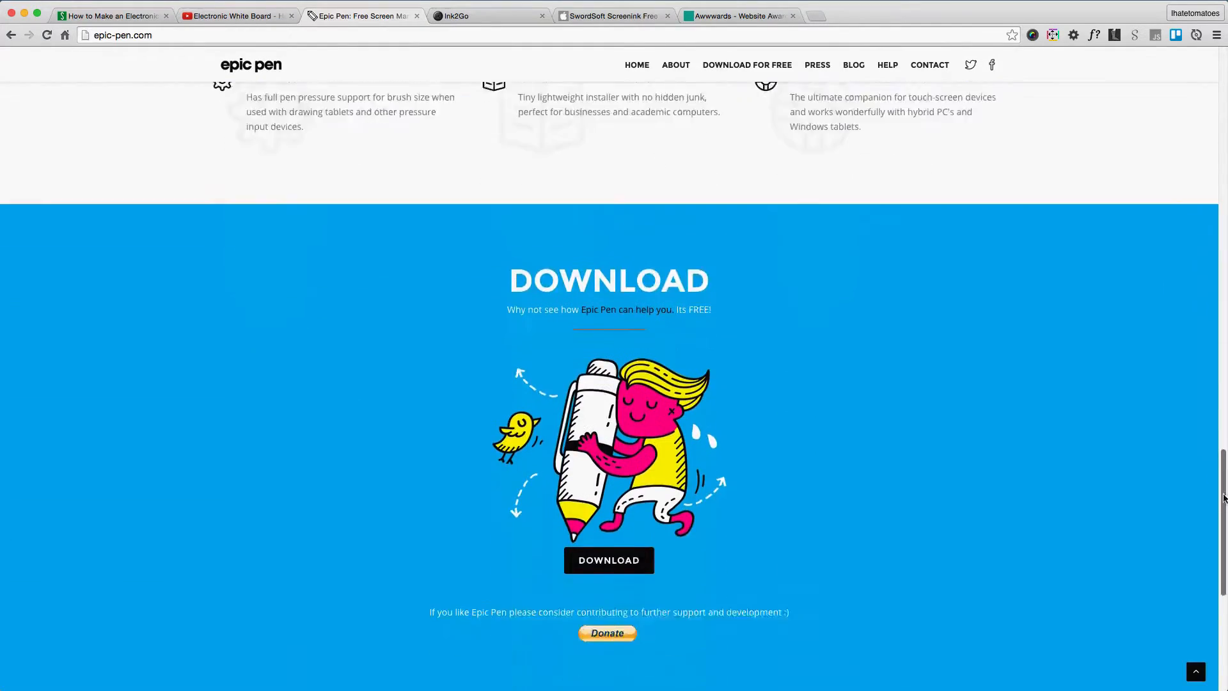
pyautogui.scroll(3)
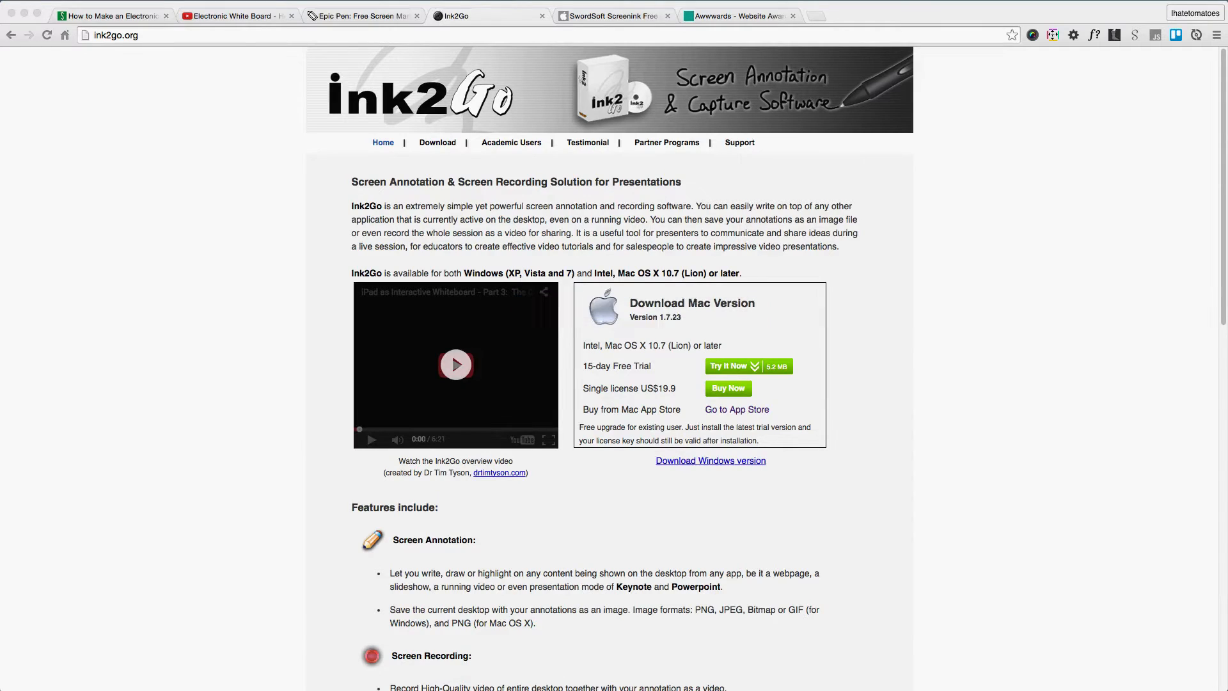
# Start the Ink2Go overlay, reposition its toolbar and preview text colour and background choices
pyautogui.click(218, 591)
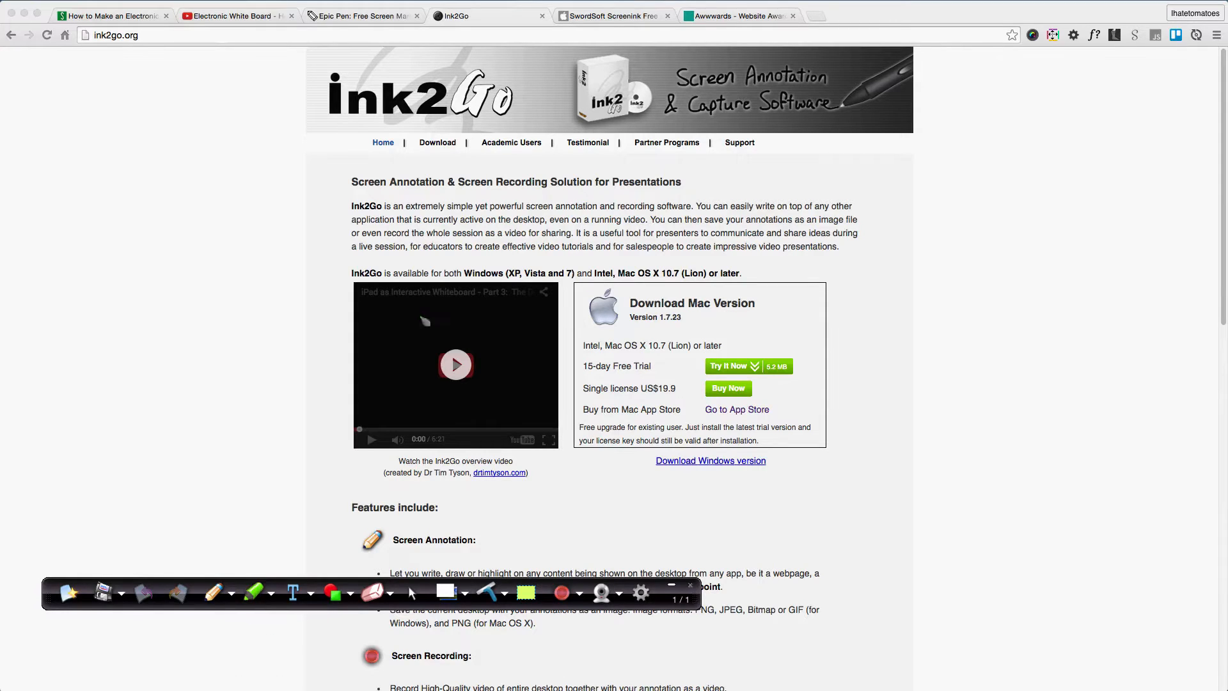
pyautogui.moveTo(572, 291); pyautogui.dragTo(889, 470)
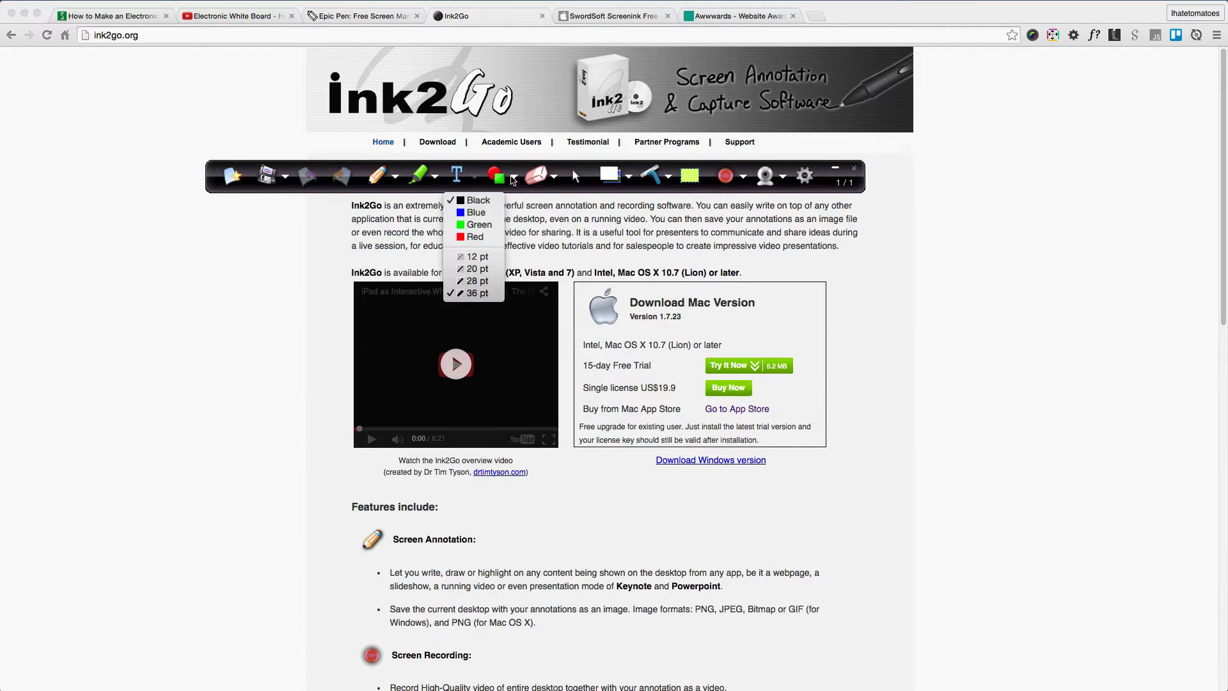
pyautogui.click(576, 176)
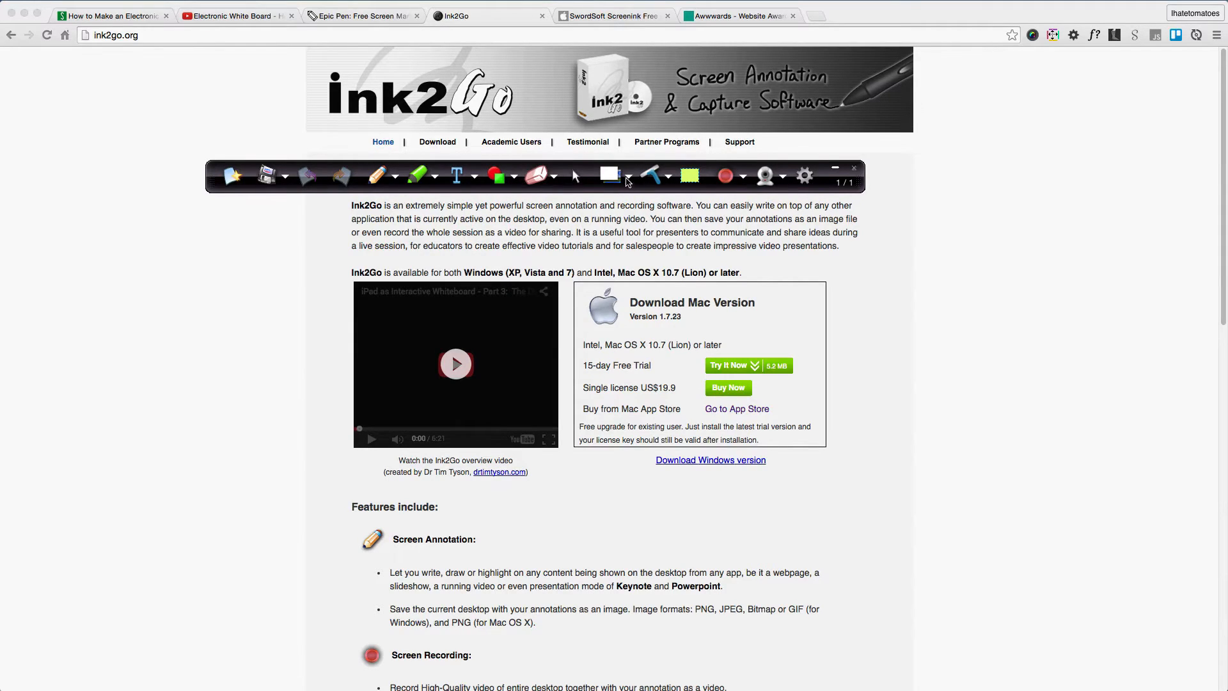
pyautogui.click(611, 175)
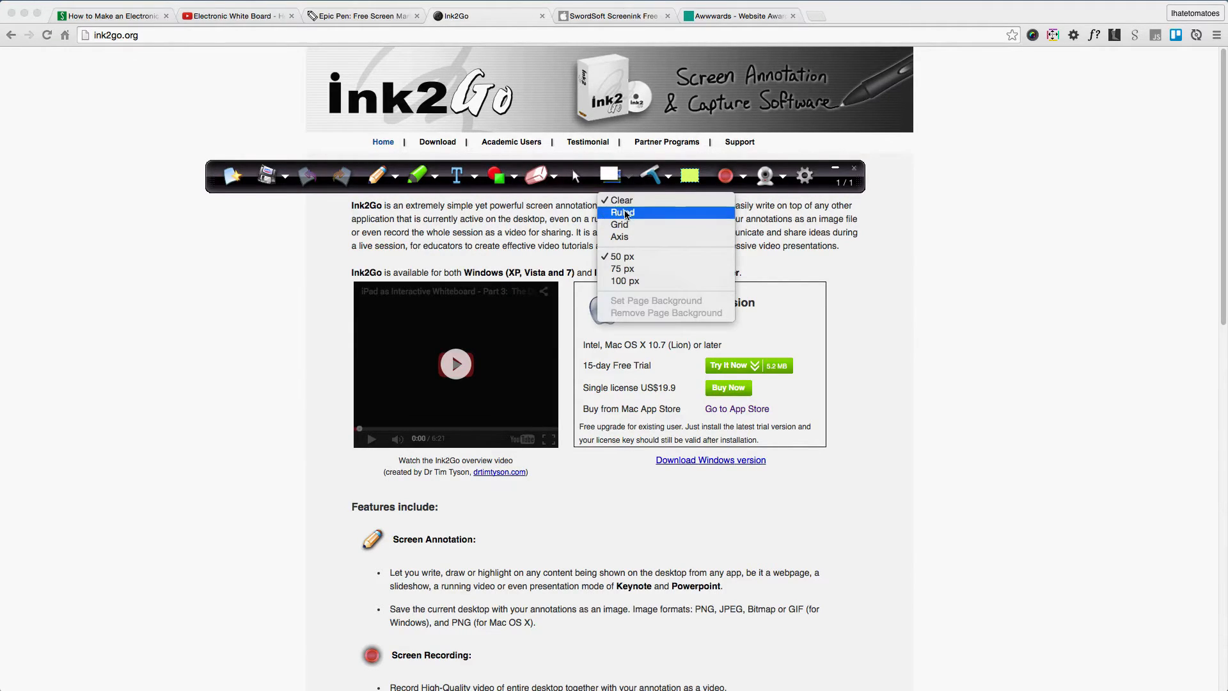
pyautogui.moveTo(666, 183)
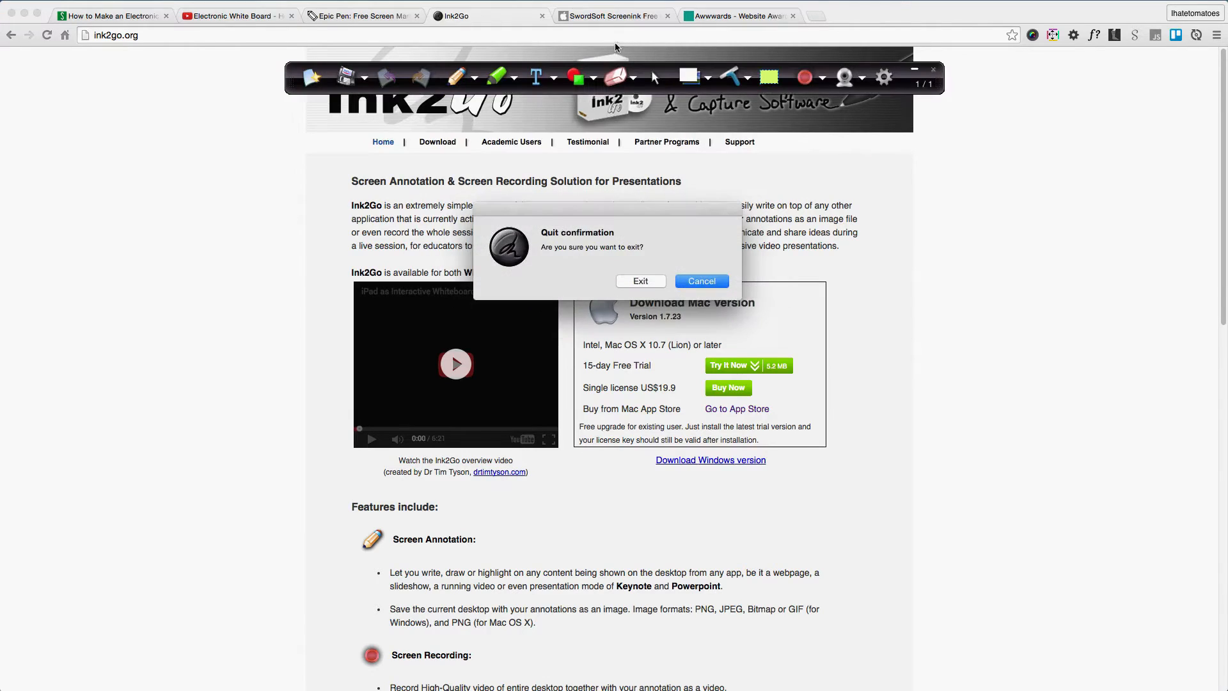
# Exit Ink2Go and switch to the SwordSoft Screenink Free App Store tab
pyautogui.click(613, 15)
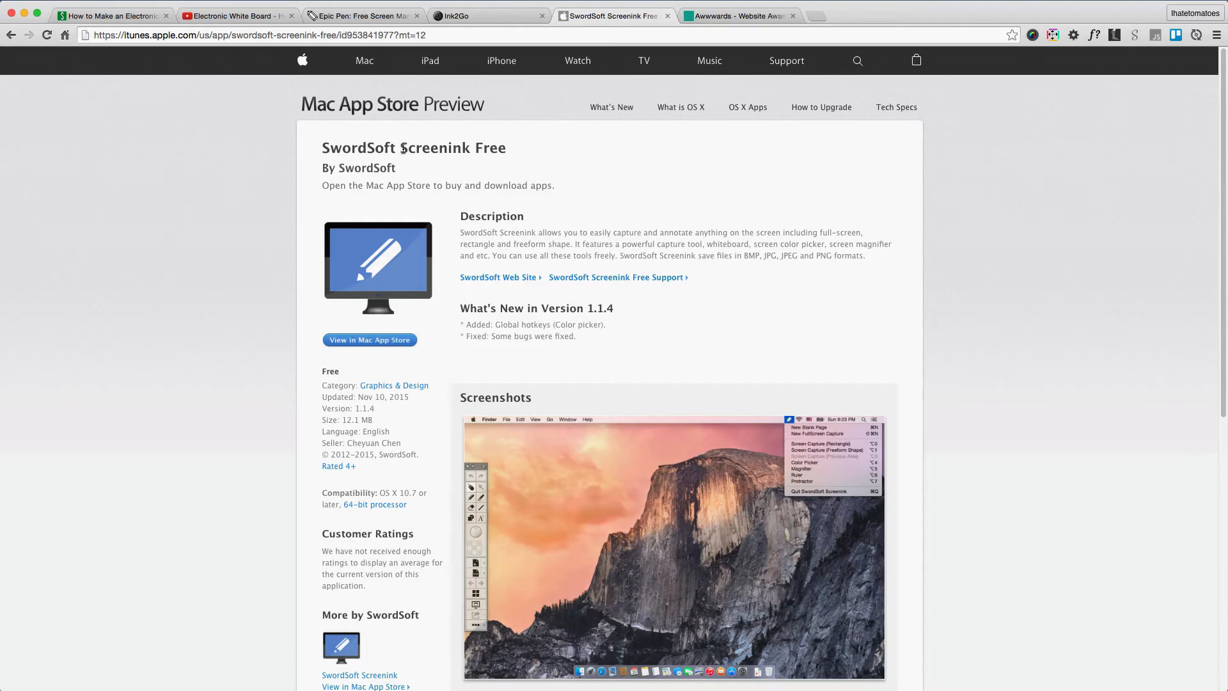
pyautogui.doubleClick(430, 147)
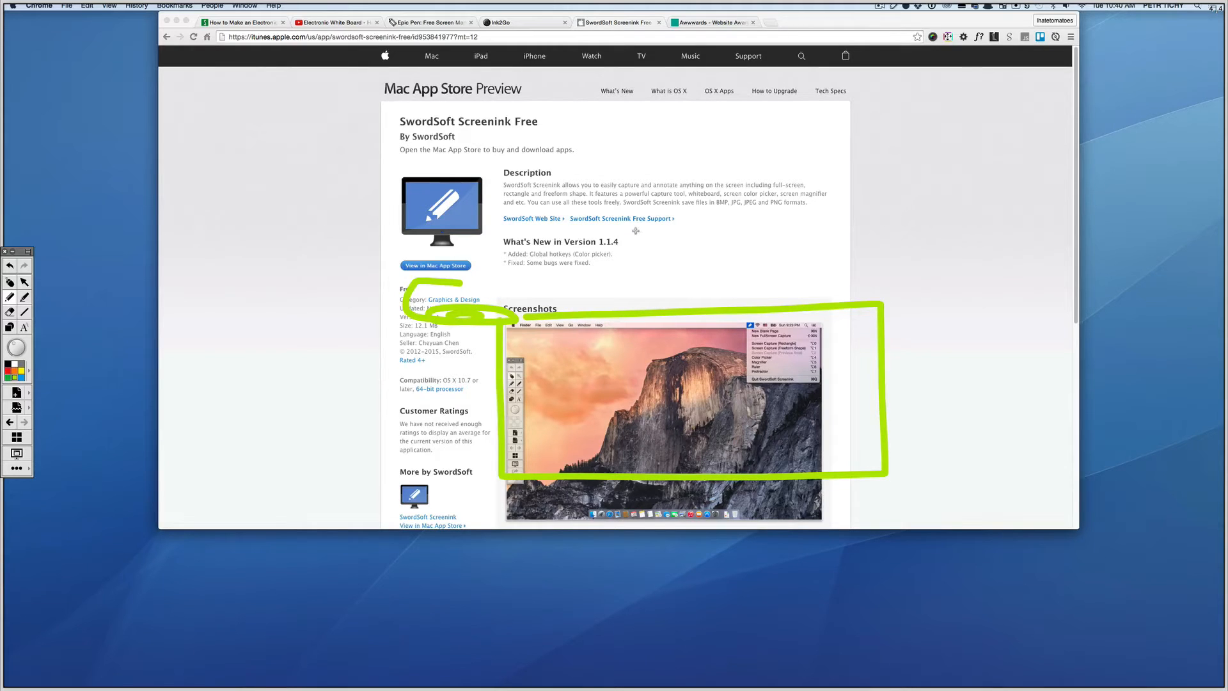
# Mark the app description with a yellow highlighter stroke
pyautogui.moveTo(494, 185); pyautogui.dragTo(846, 254)
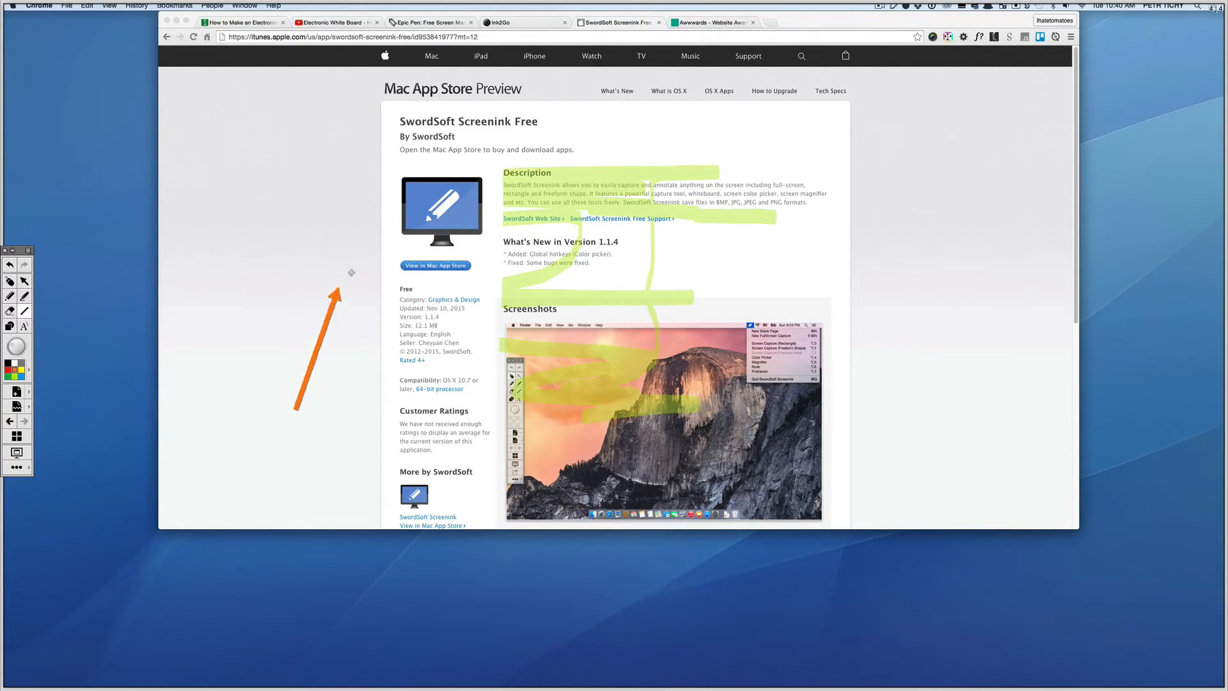
# Draw orange arrows at the title and screenshot menu, then green and blue arrows, and open the colour palette
pyautogui.moveTo(246, 162); pyautogui.dragTo(789, 327)
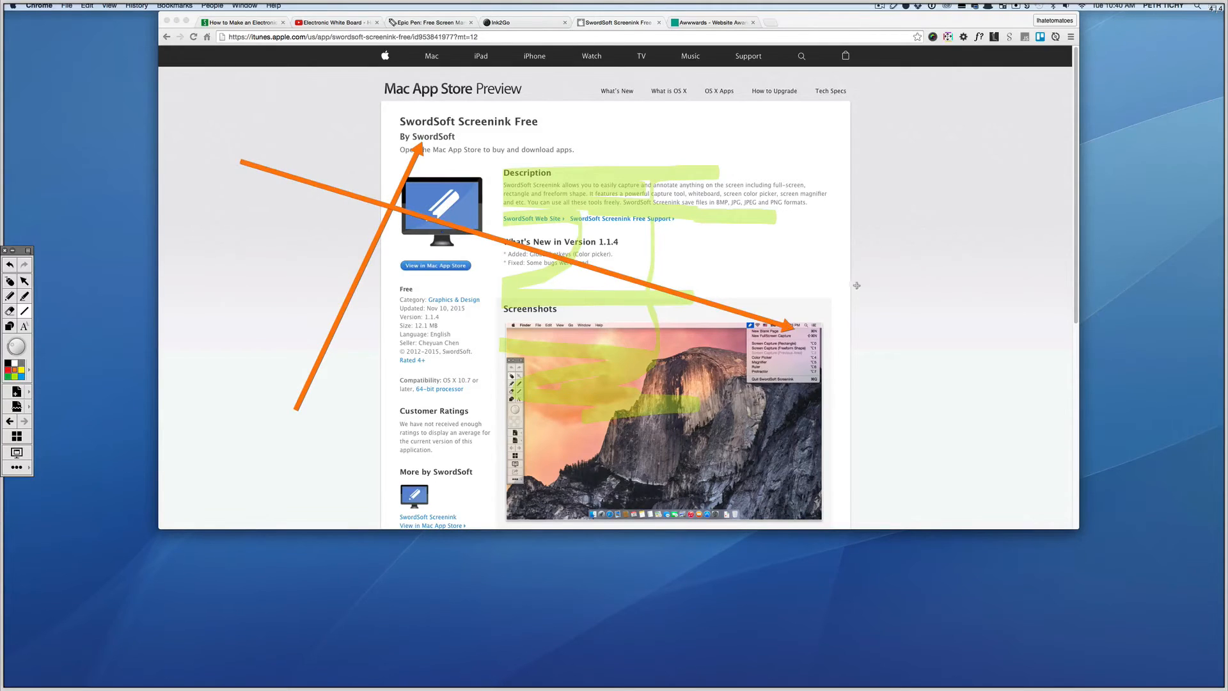
pyautogui.moveTo(616, 203); pyautogui.dragTo(114, 310)
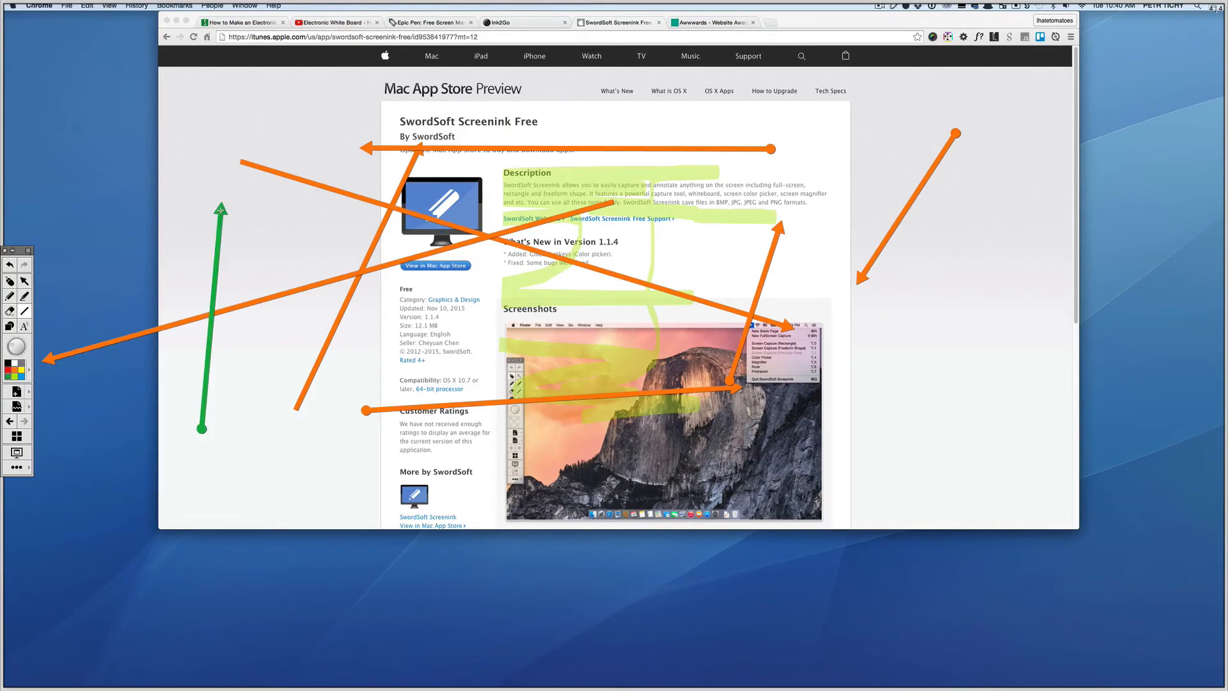
pyautogui.moveTo(263, 177); pyautogui.dragTo(276, 336)
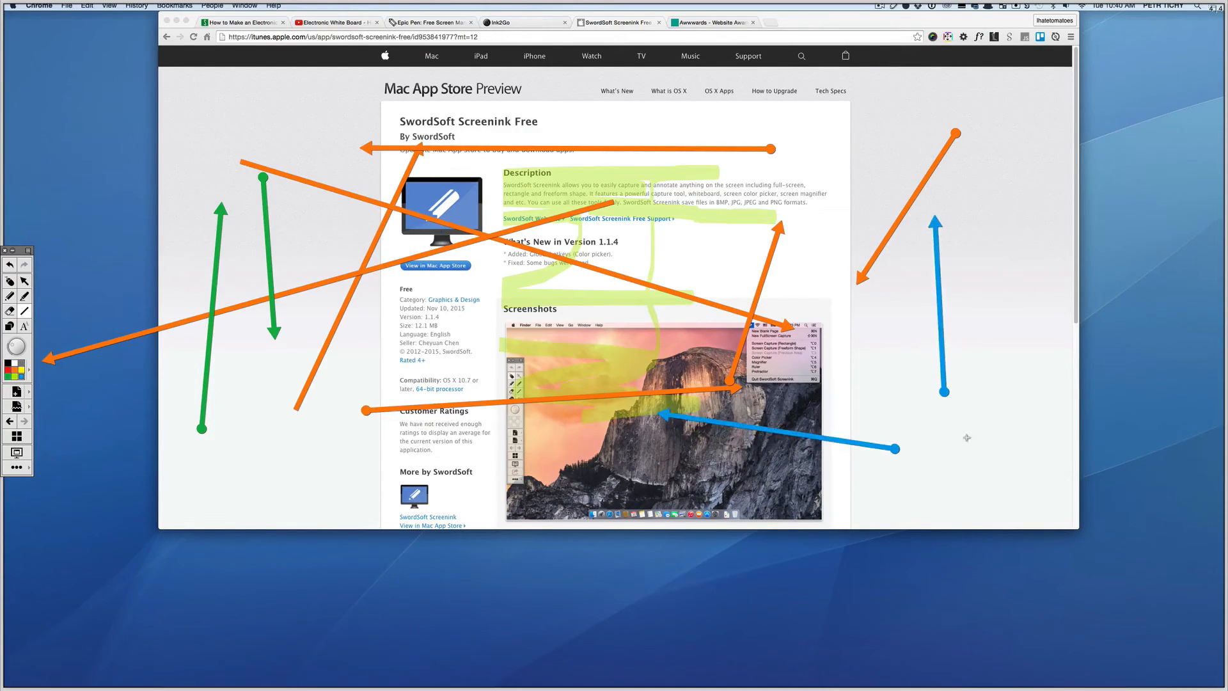
pyautogui.moveTo(651, 623); pyautogui.dragTo(885, 457)
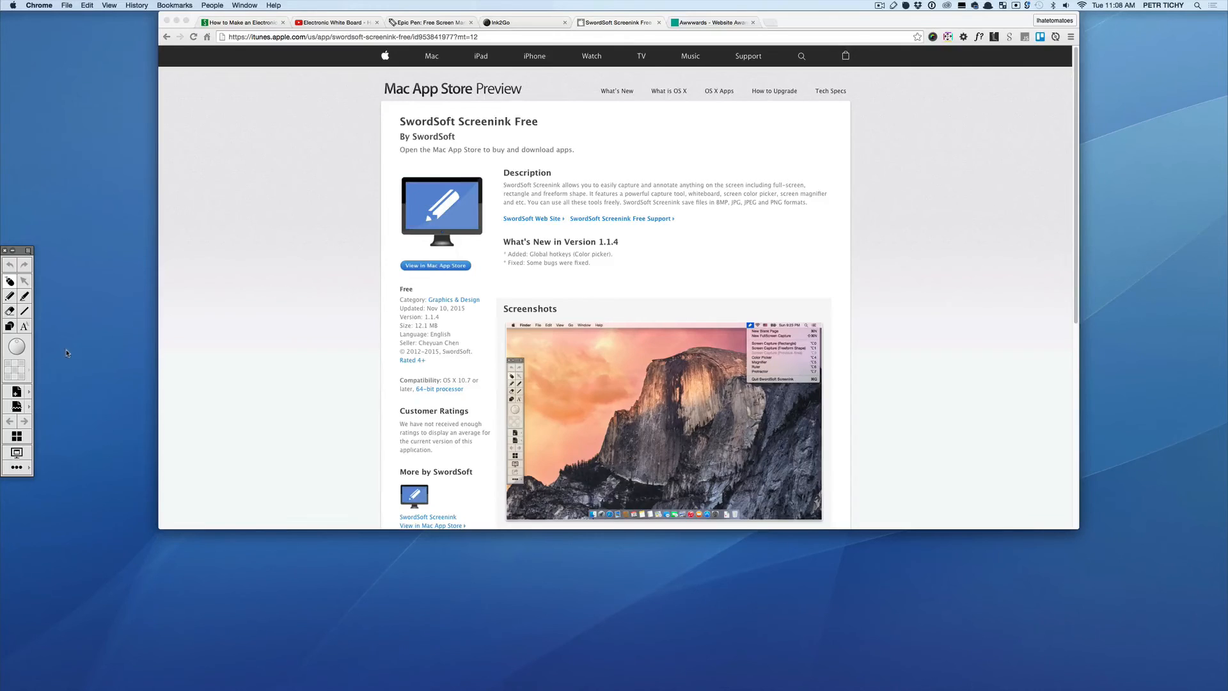
pyautogui.click(15, 389)
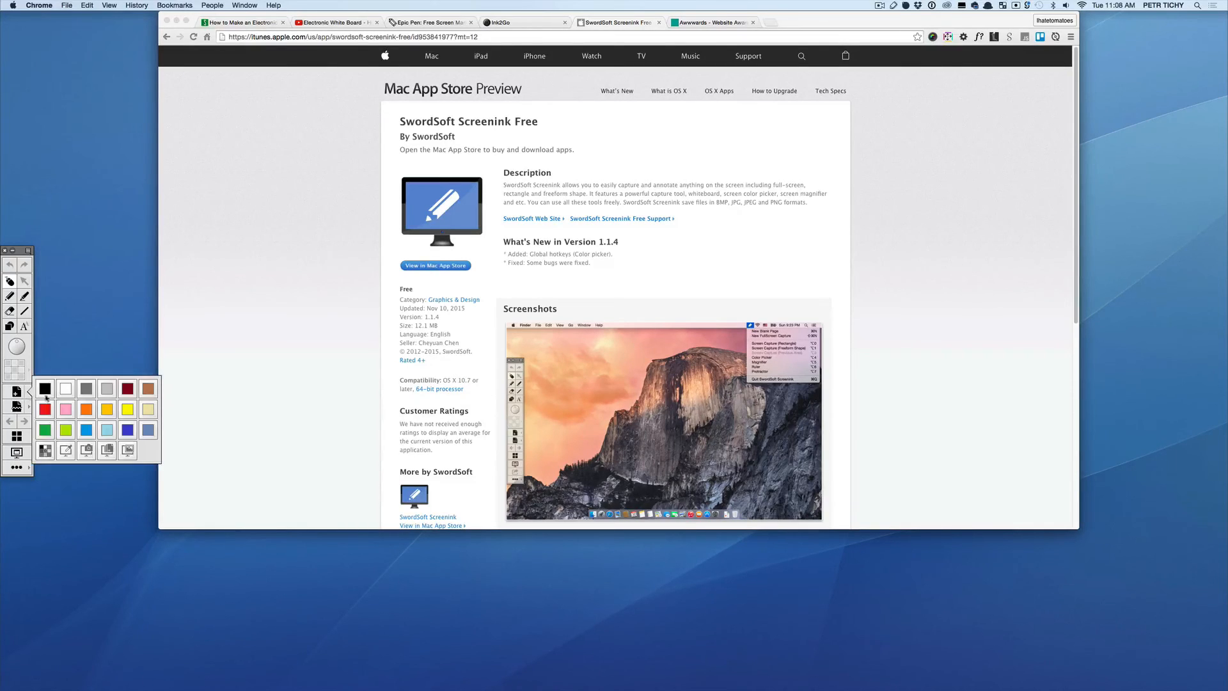